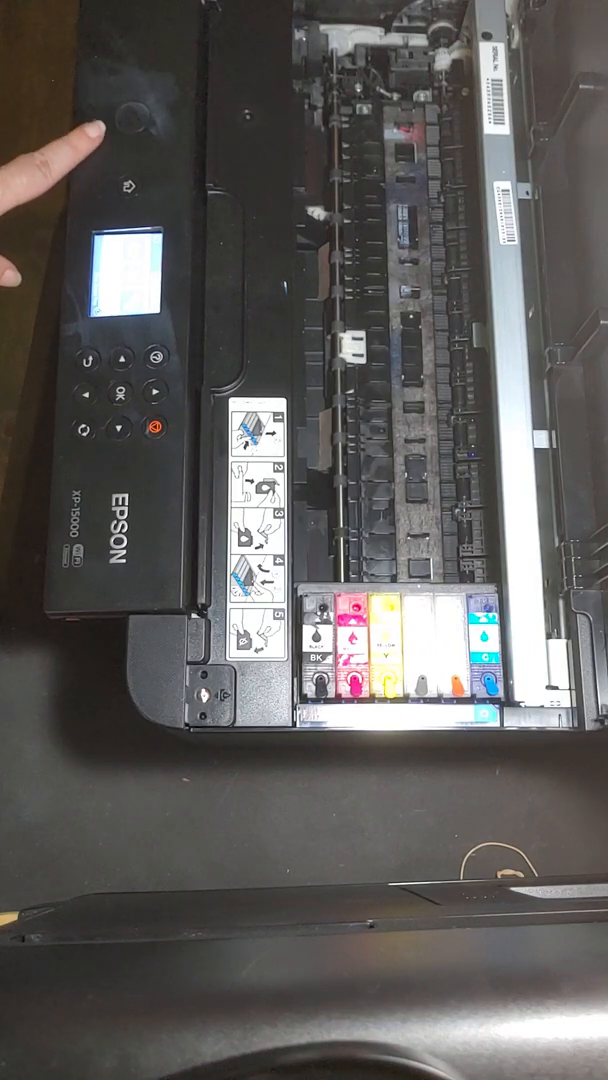
click(130, 118)
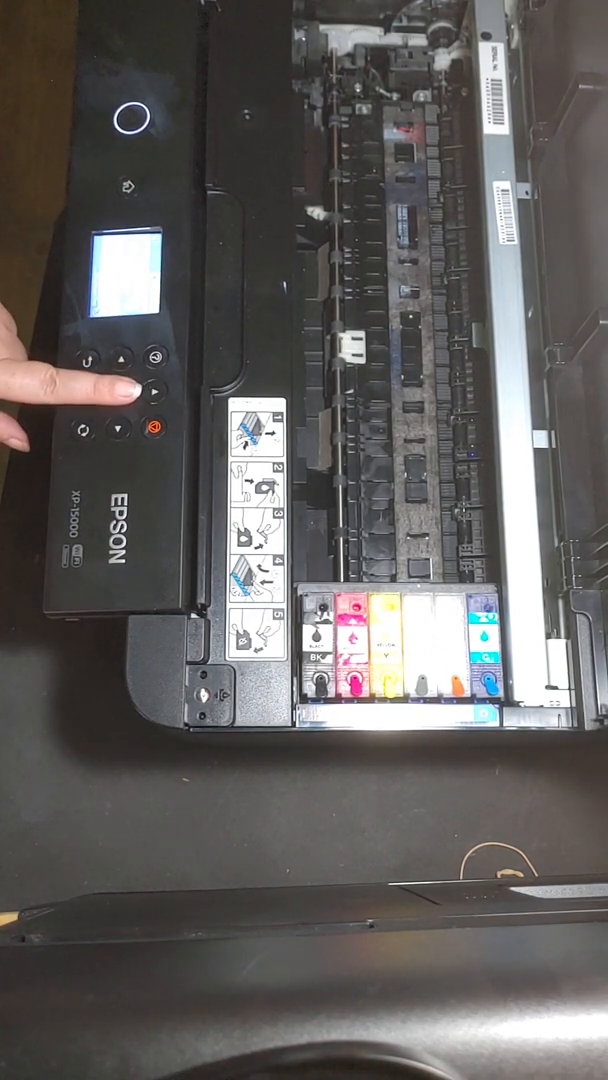
click(140, 393)
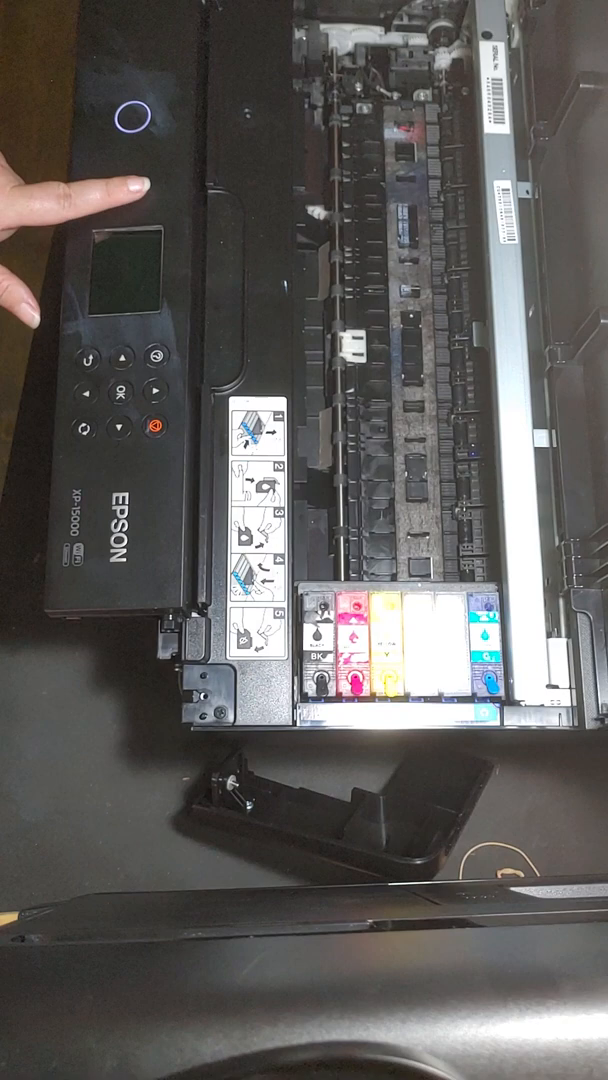
click(129, 115)
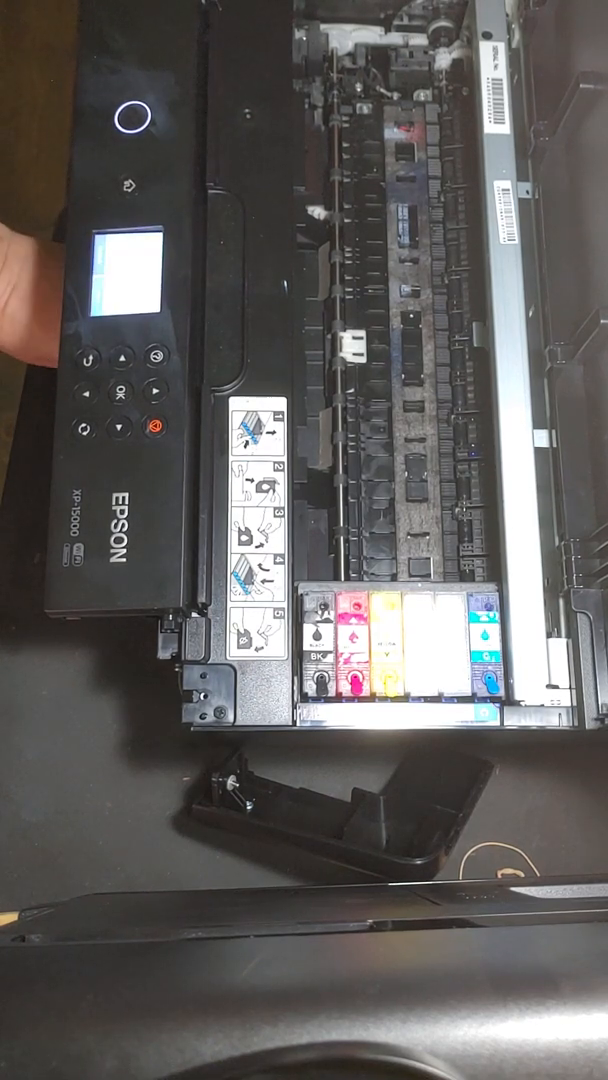